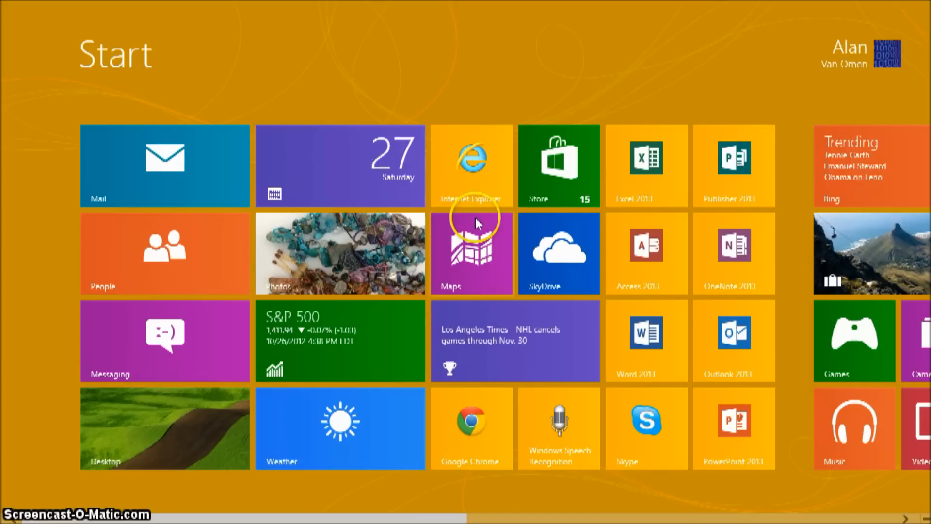
mouse_move(528, 138)
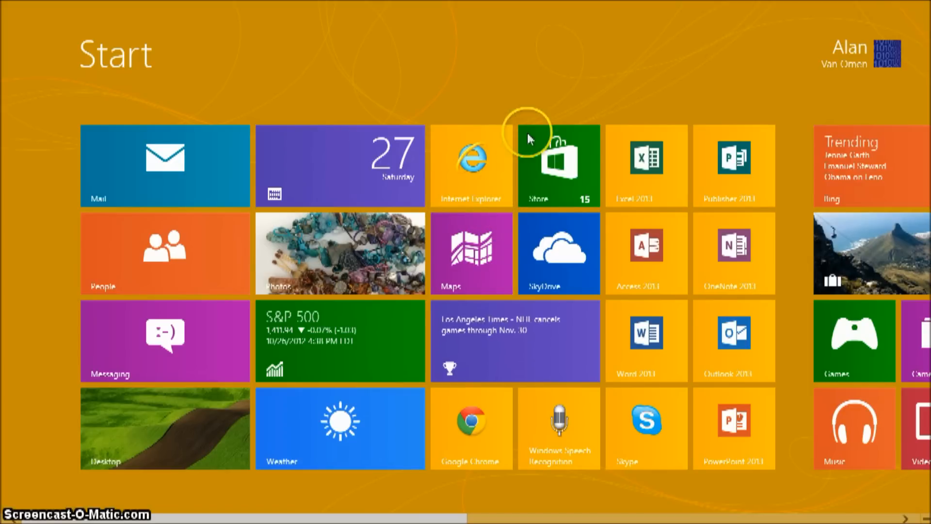
mouse_move(487, 475)
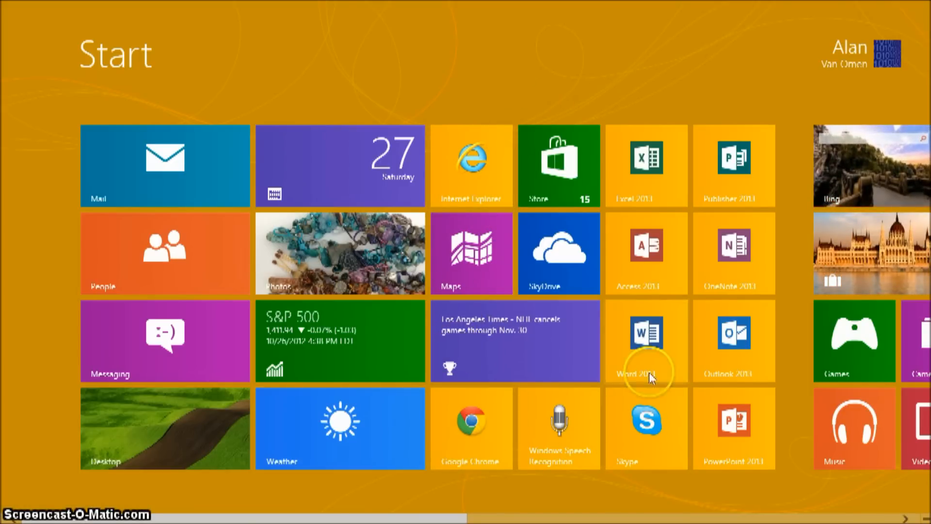
- Enter the search term 'windows' into the Google search box
scroll(right, 3)
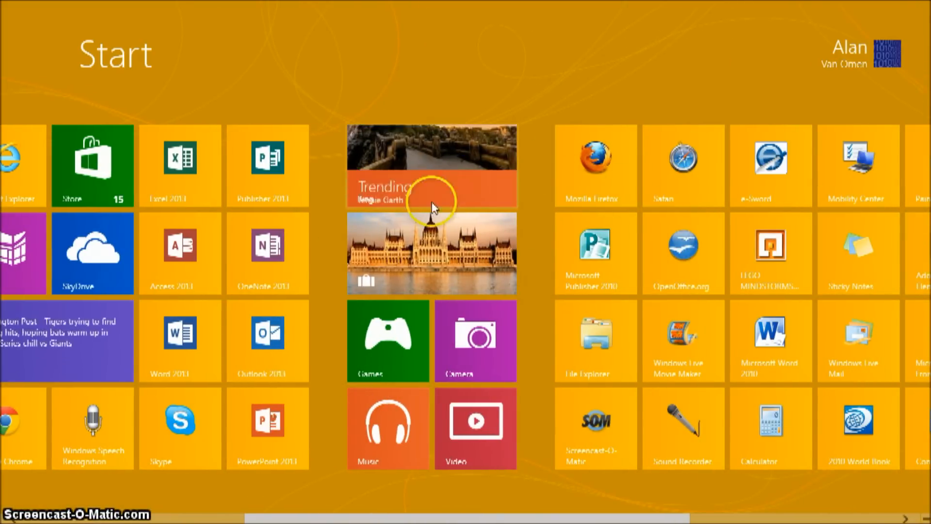
scroll(left, 3)
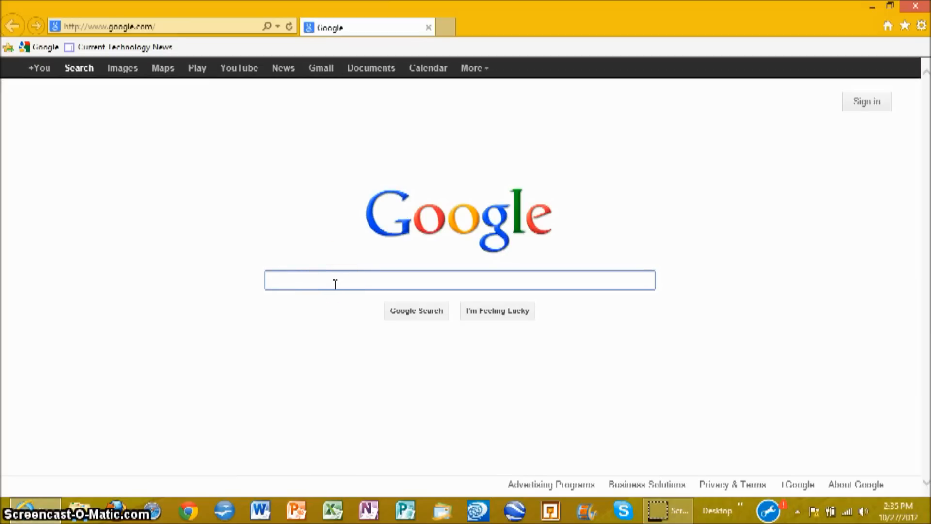
text(windows)
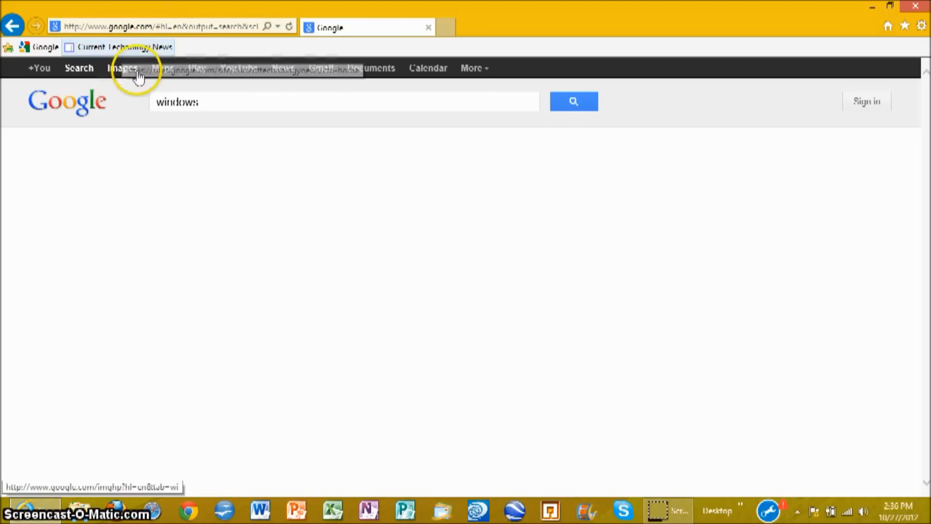
mouse_move(78, 101)
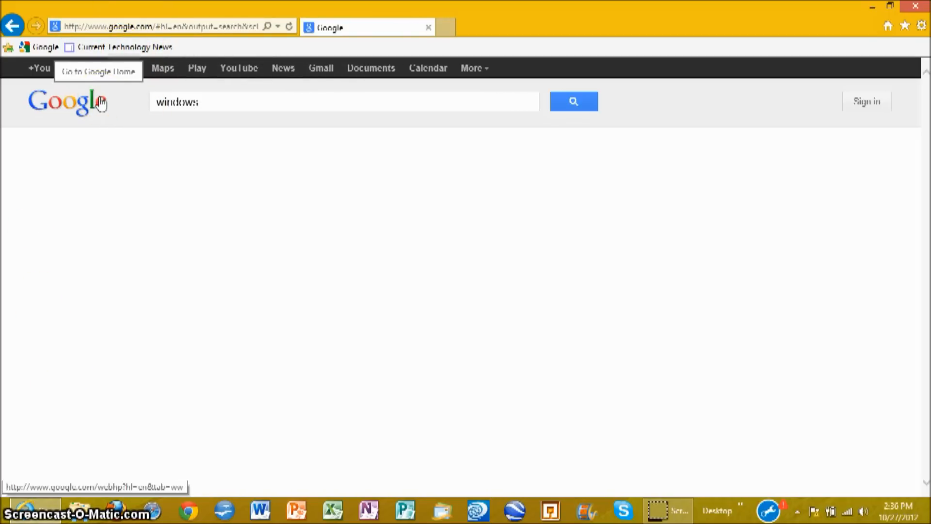
- Submit the search and follow the Microsoft Windows result to windows.microsoft.com
click(572, 101)
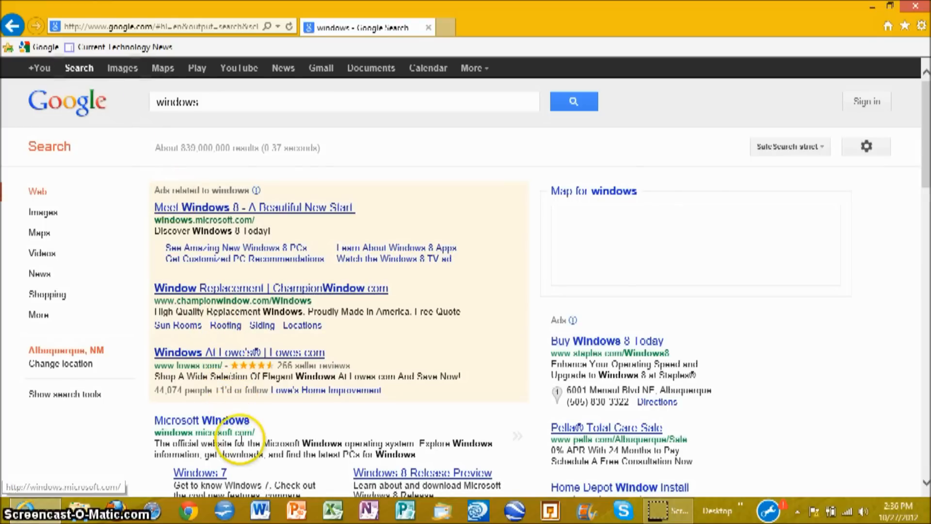
scroll(down, 3)
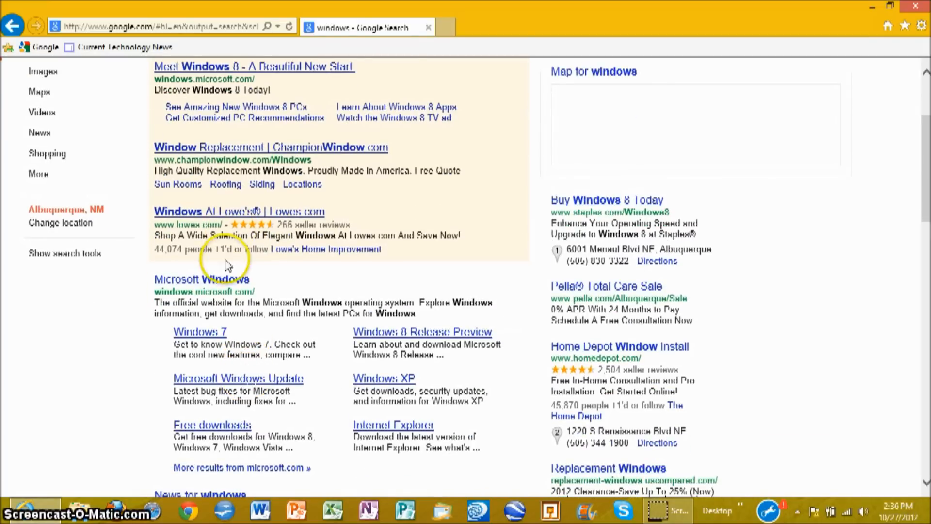
mouse_move(210, 288)
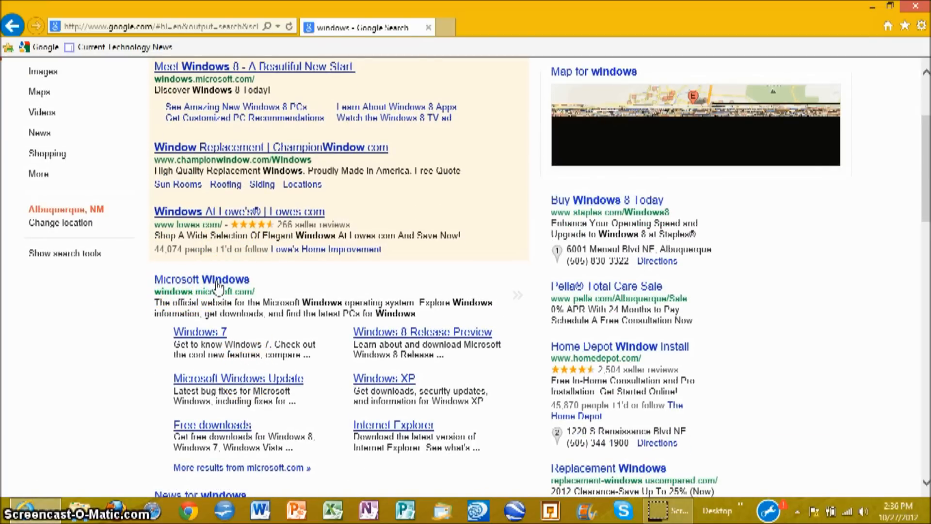
mouse_move(190, 288)
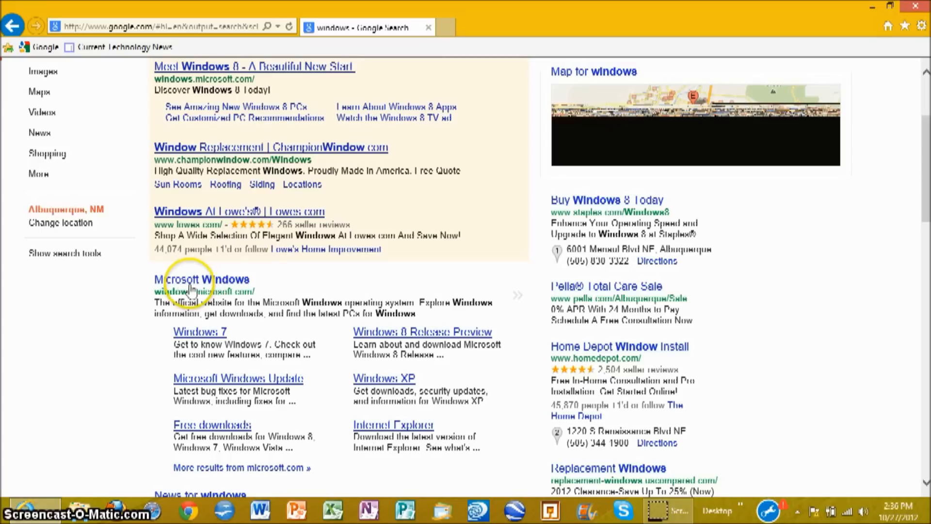
click(202, 279)
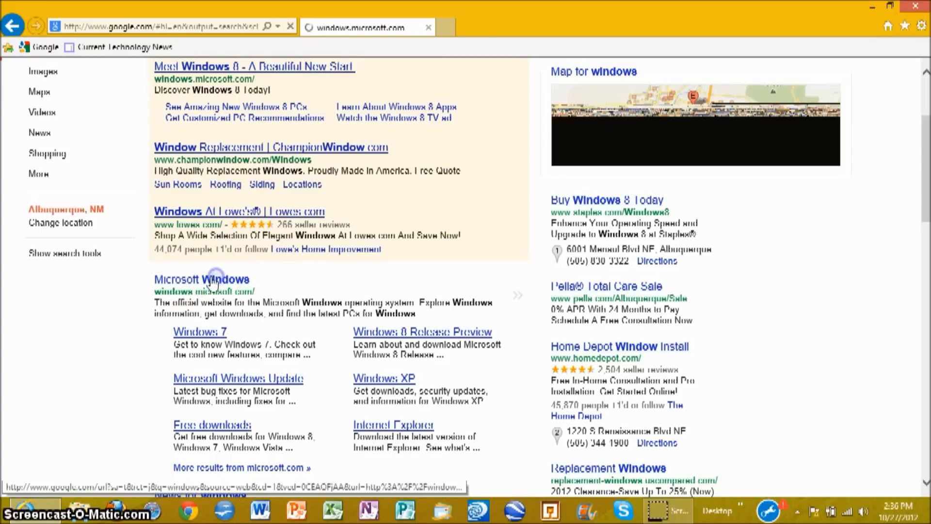
click(202, 280)
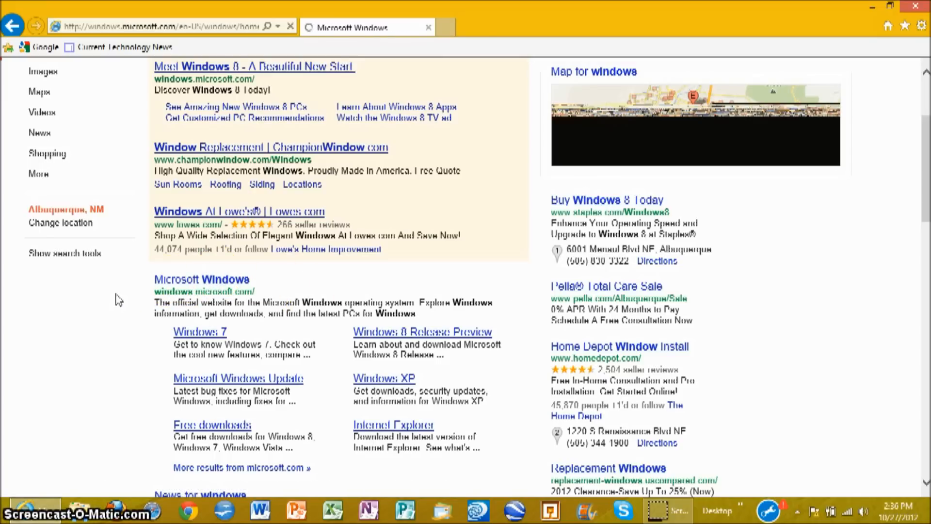
- Go to the DOWNLOAD & SHOP page from the Windows site's top navigation
click(202, 279)
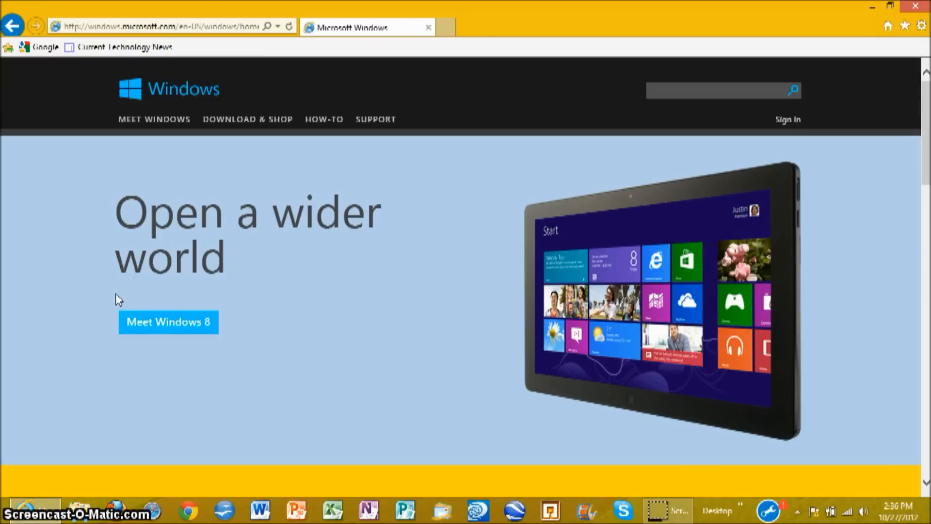
mouse_move(247, 118)
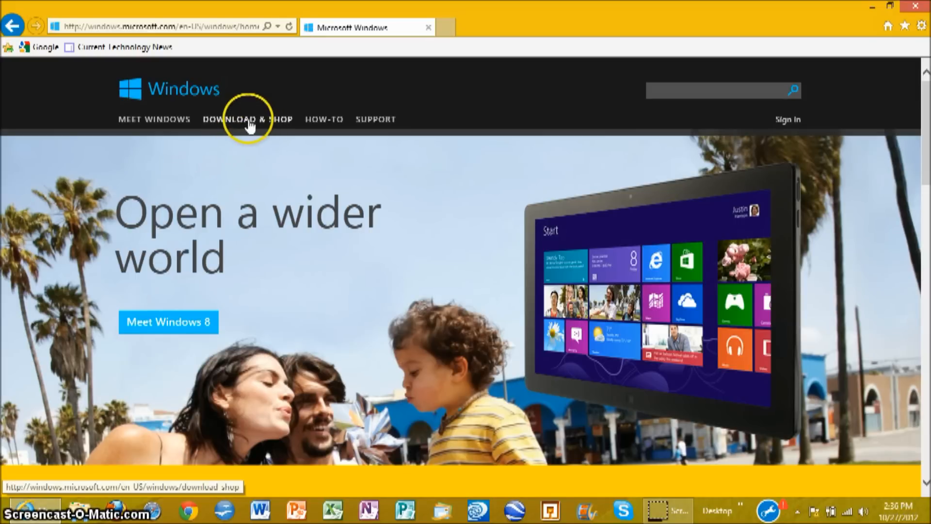
mouse_move(261, 112)
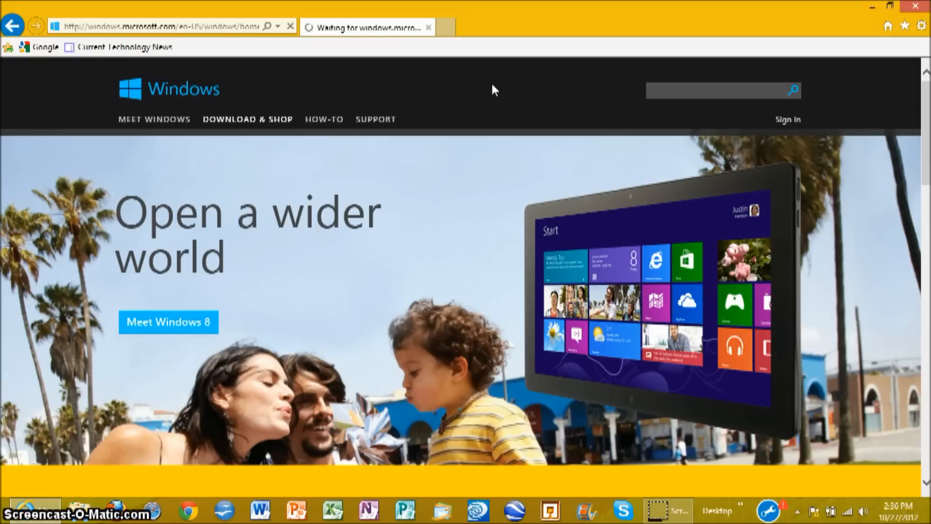
click(247, 119)
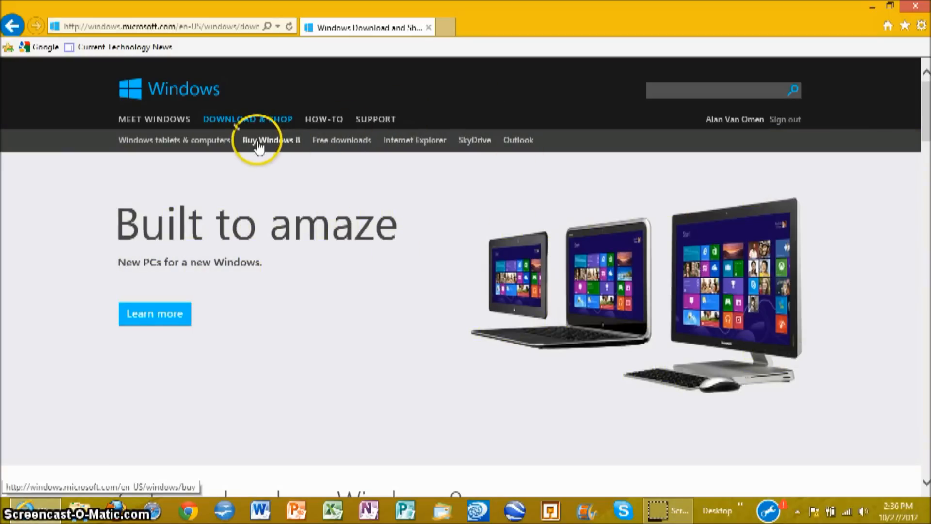
- Go to the Buy Windows 8 section and on to the Windows 8 buying page
click(271, 140)
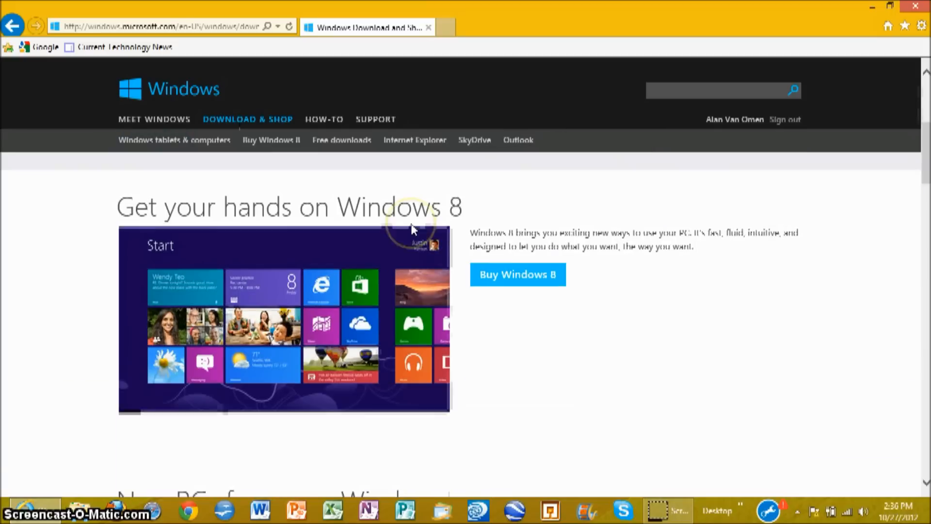
scroll(down, 3)
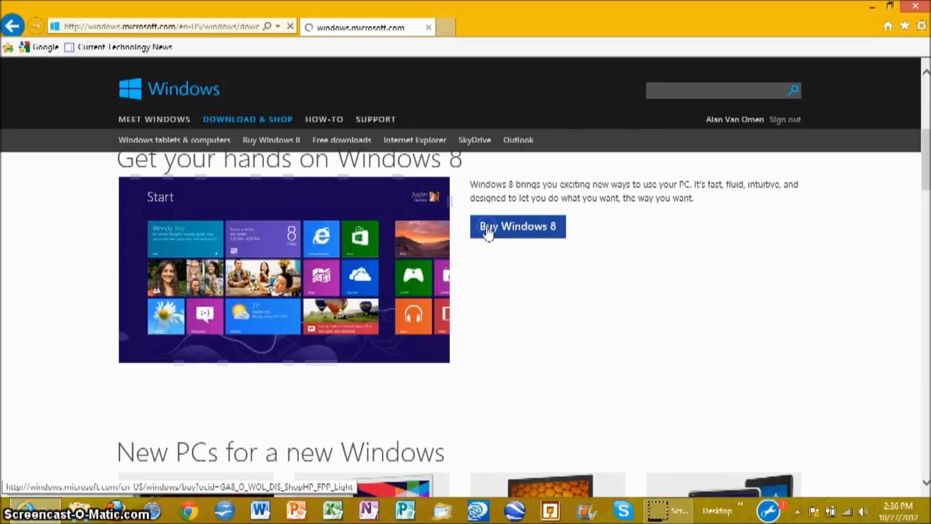
click(517, 225)
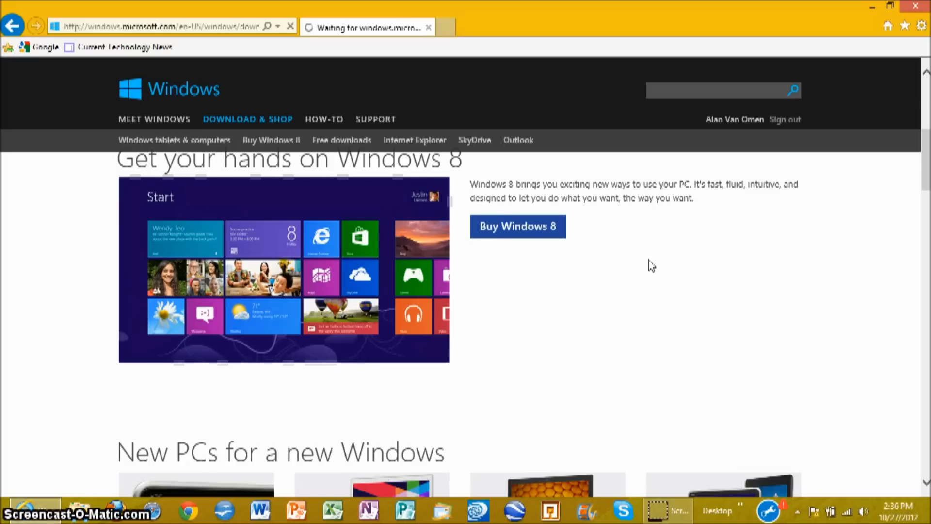
click(517, 225)
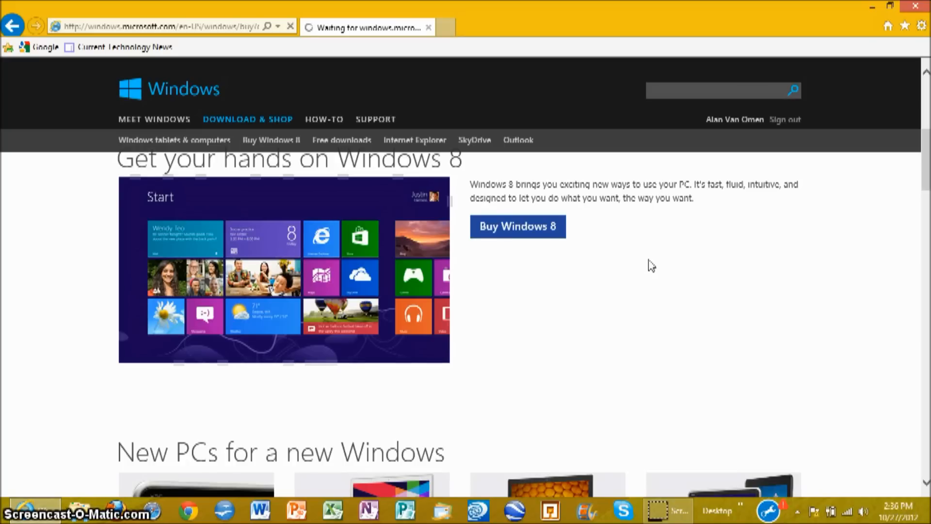
- Scroll the Buy Windows page past the Download Pro banner to 'Windows 8 is all about you'
click(517, 226)
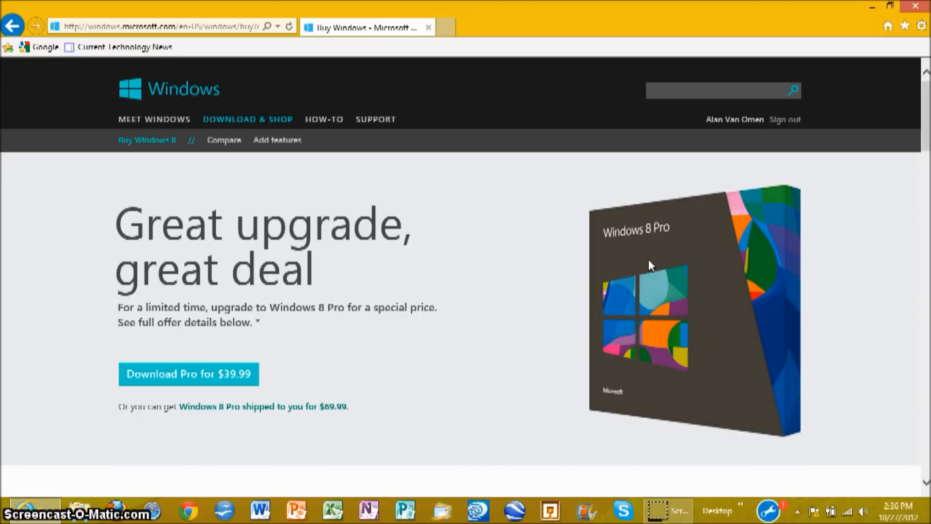
mouse_move(100, 302)
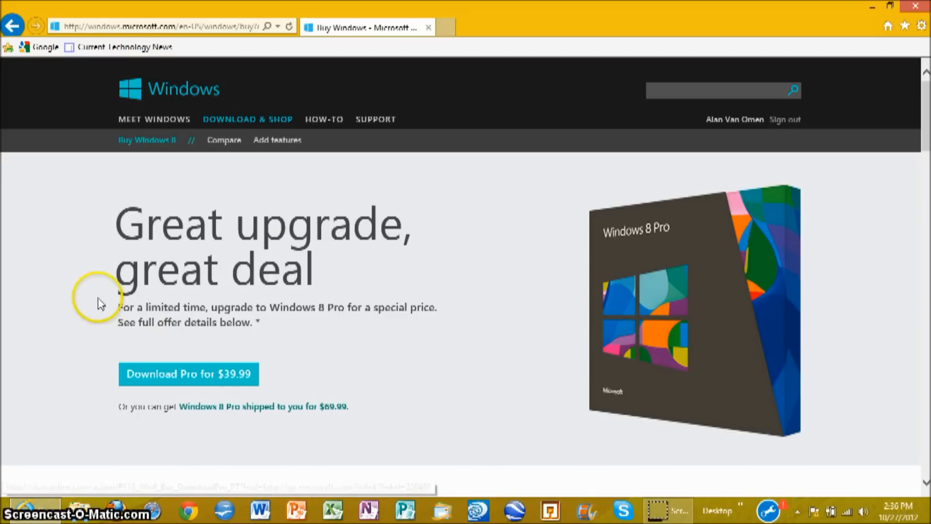
scroll(down, 3)
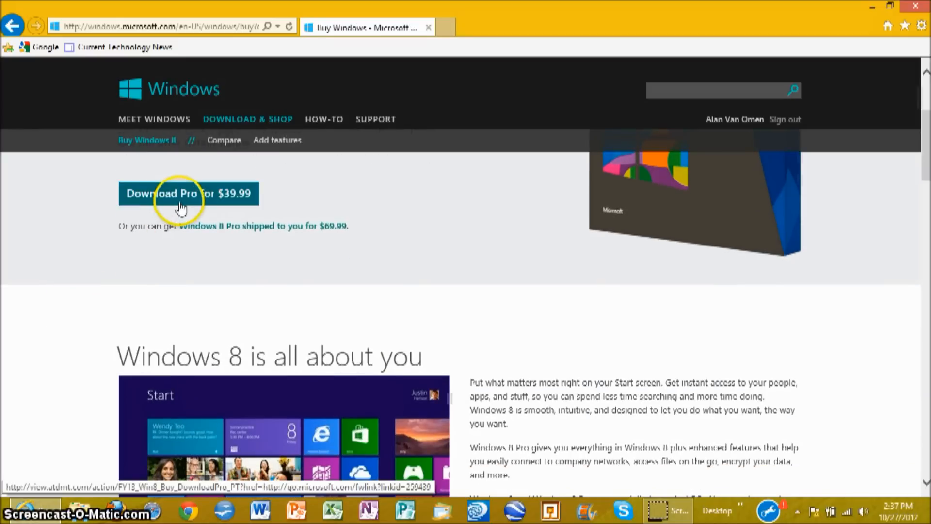
mouse_move(31, 294)
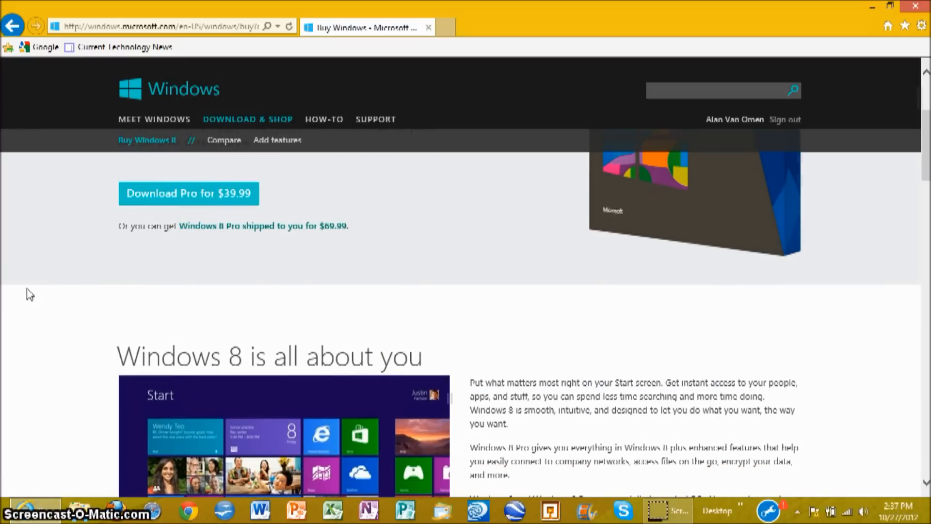
scroll(up, 3)
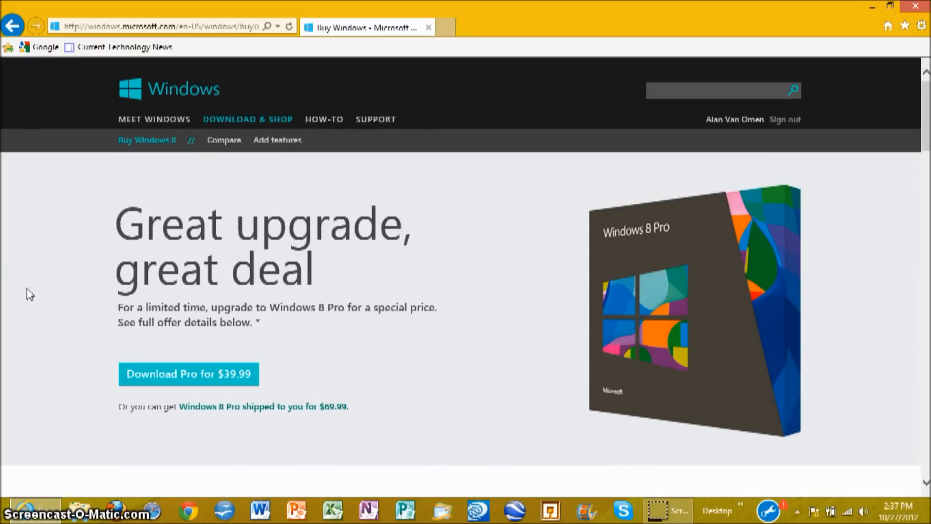
mouse_move(361, 448)
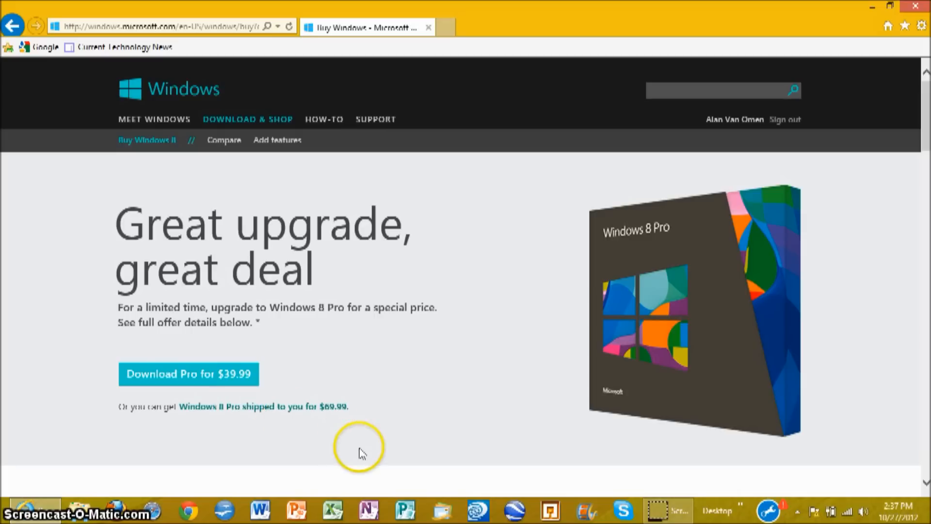
mouse_move(329, 407)
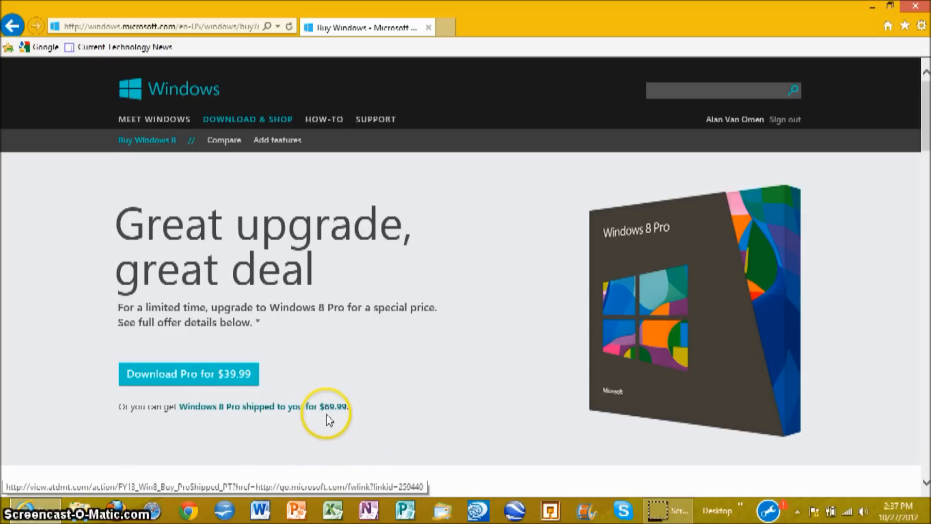
scroll(down, 3)
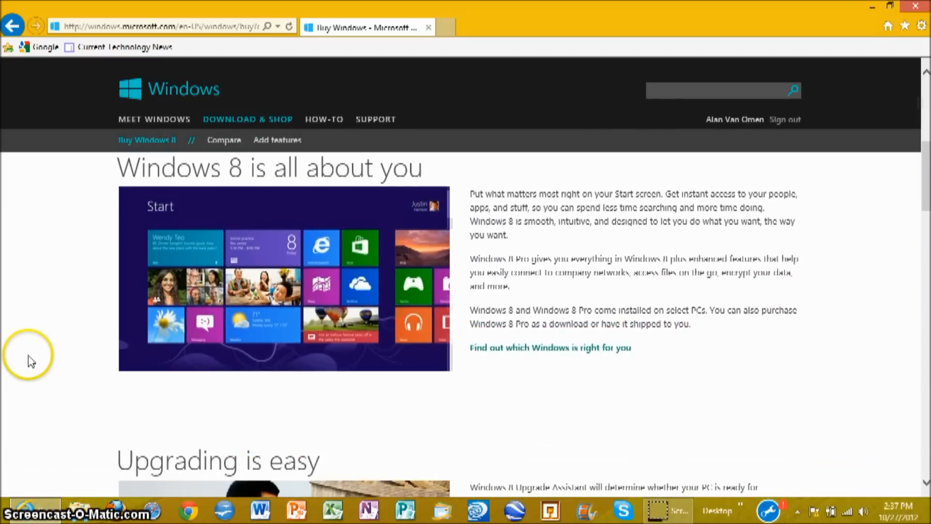
- Scroll down to the System requirements listing processor, RAM, disk and display needs
scroll(down, 3)
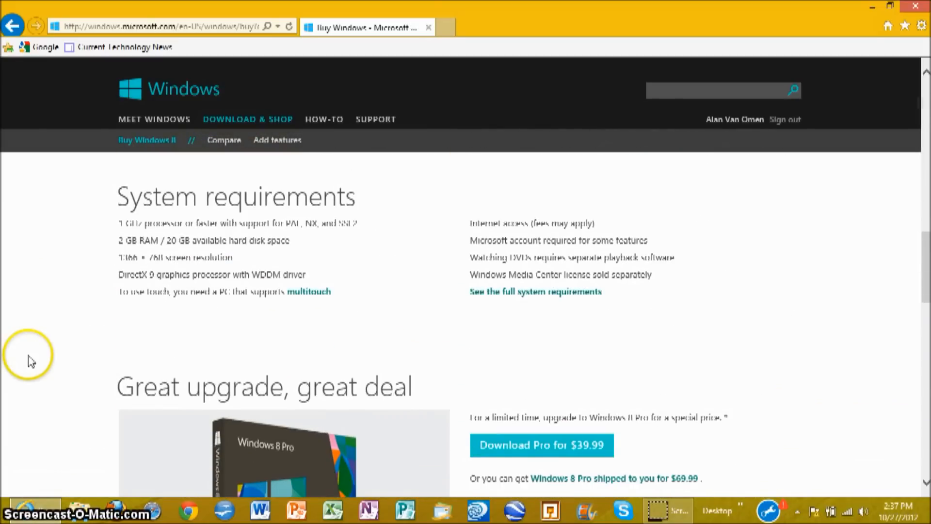
mouse_move(101, 248)
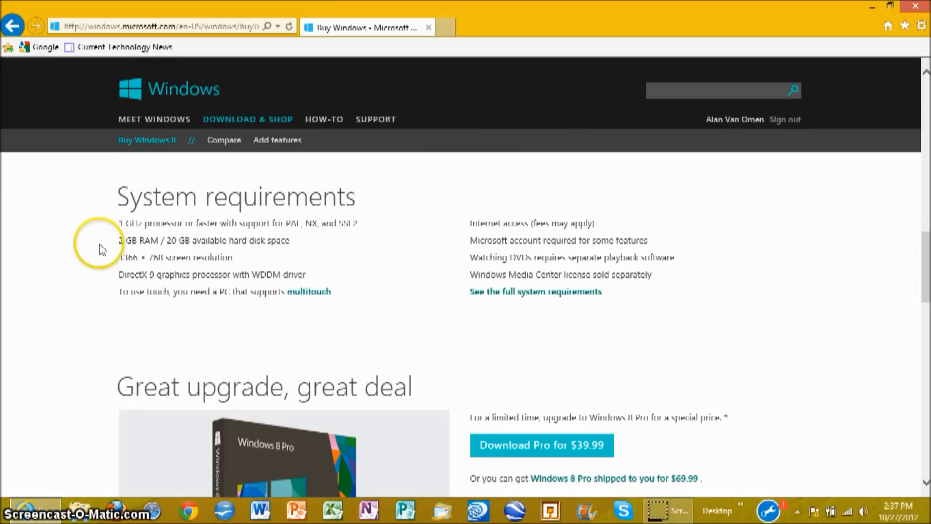
mouse_move(149, 243)
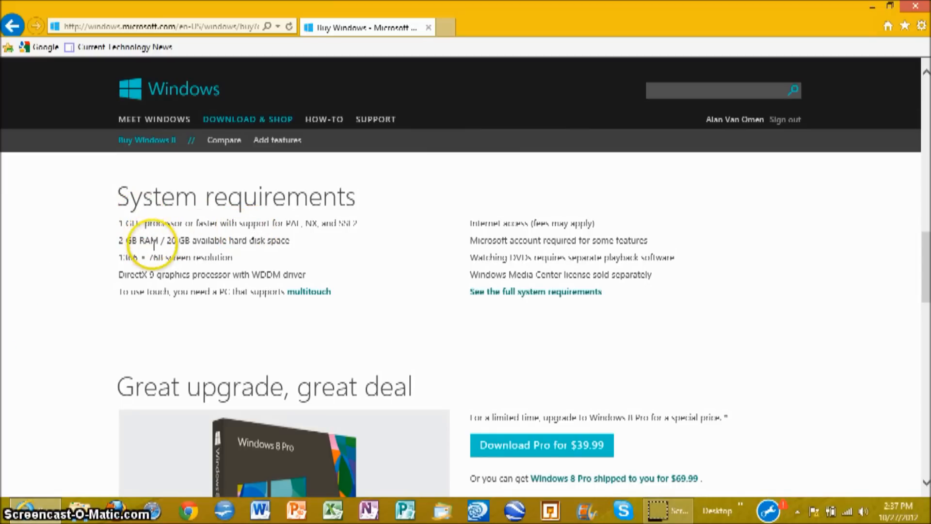
mouse_move(92, 264)
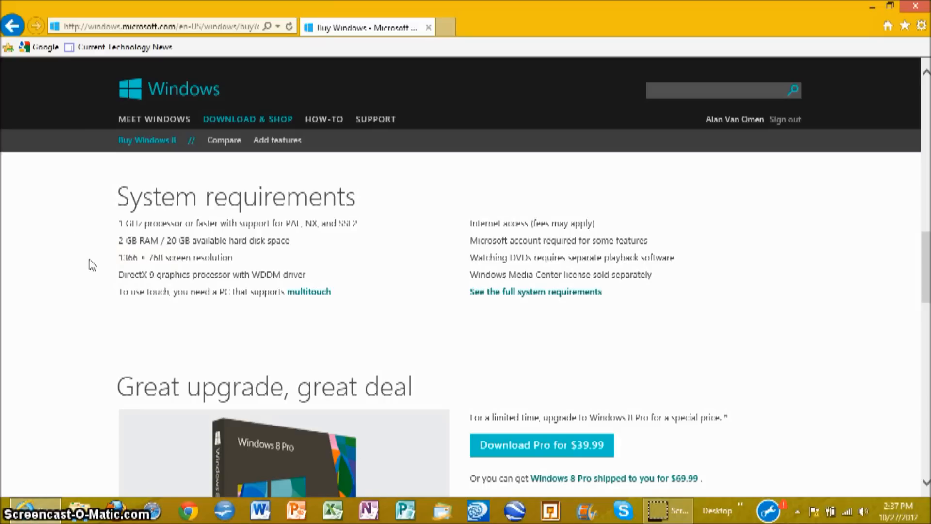
mouse_move(118, 275)
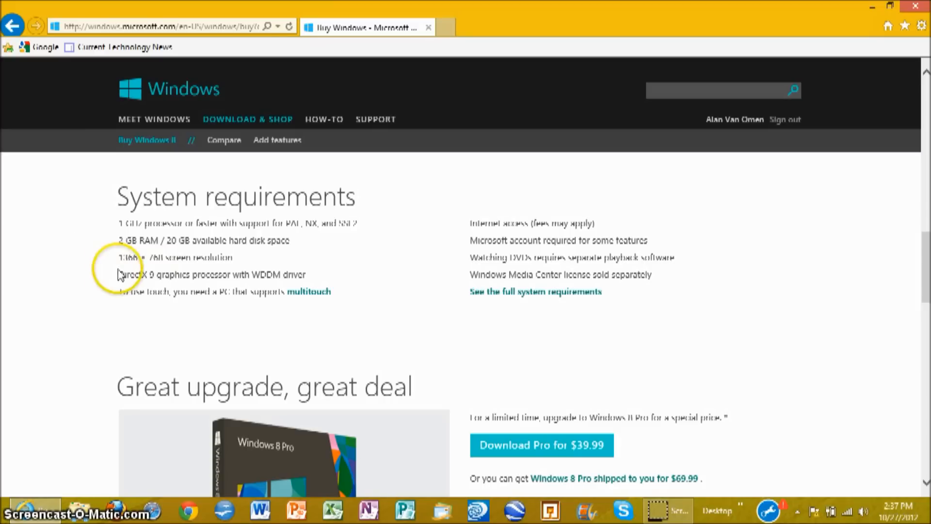
mouse_move(300, 303)
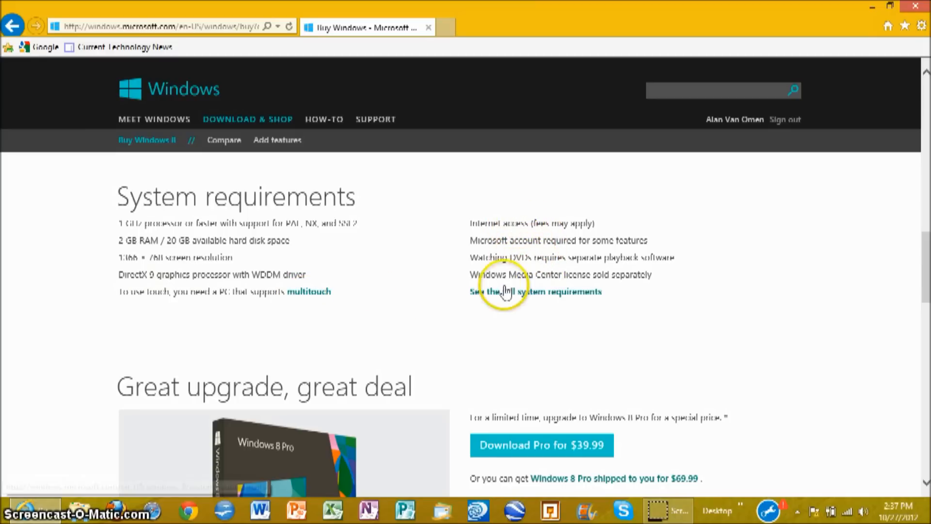
mouse_move(104, 312)
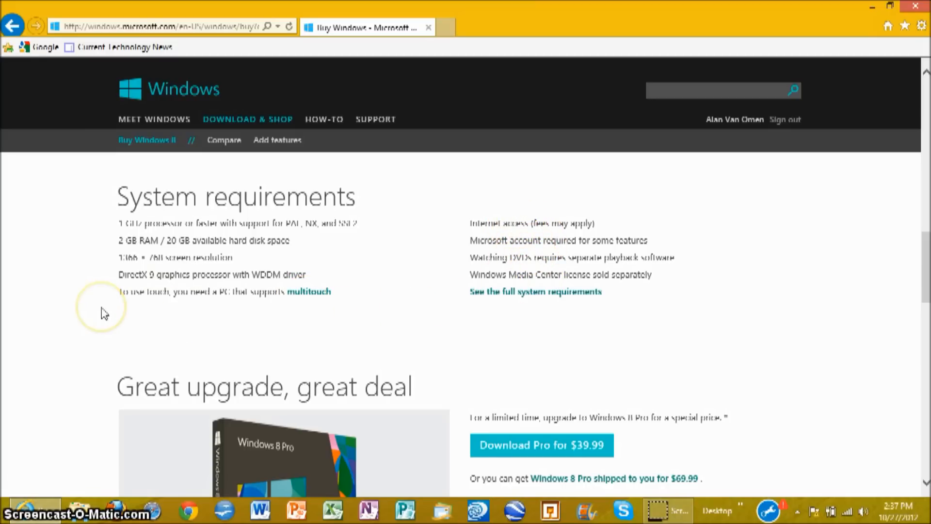
mouse_move(100, 249)
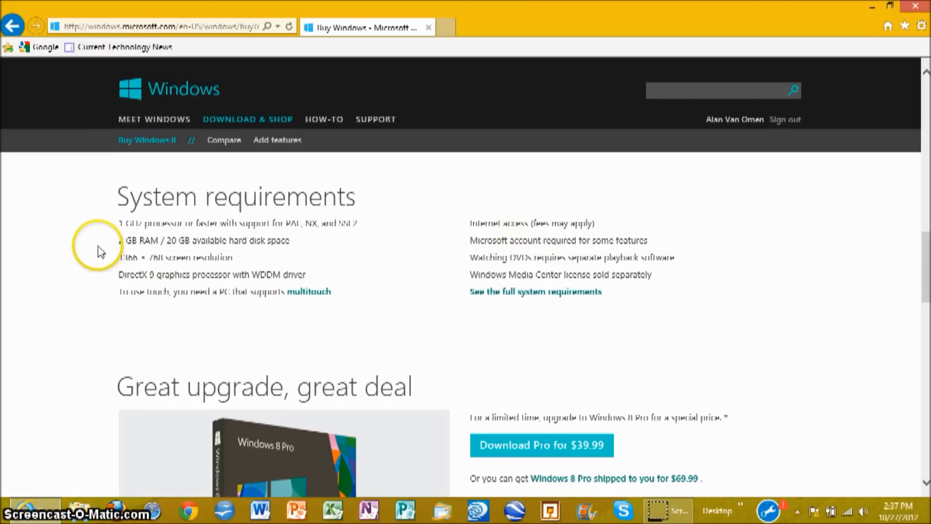
mouse_move(383, 327)
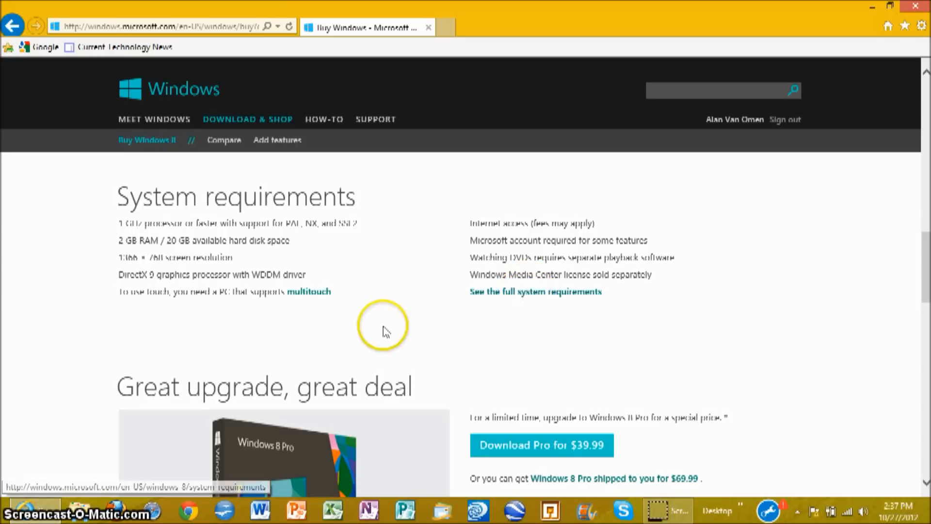
mouse_move(53, 318)
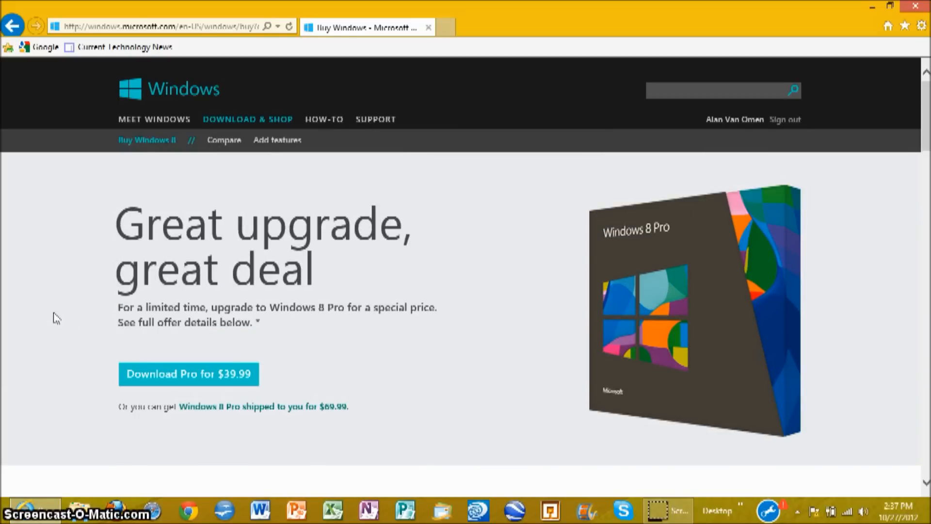
- Request the Download Pro for $39.99, prompting run or save of Windows8-UpgradeAssistant.exe
click(188, 373)
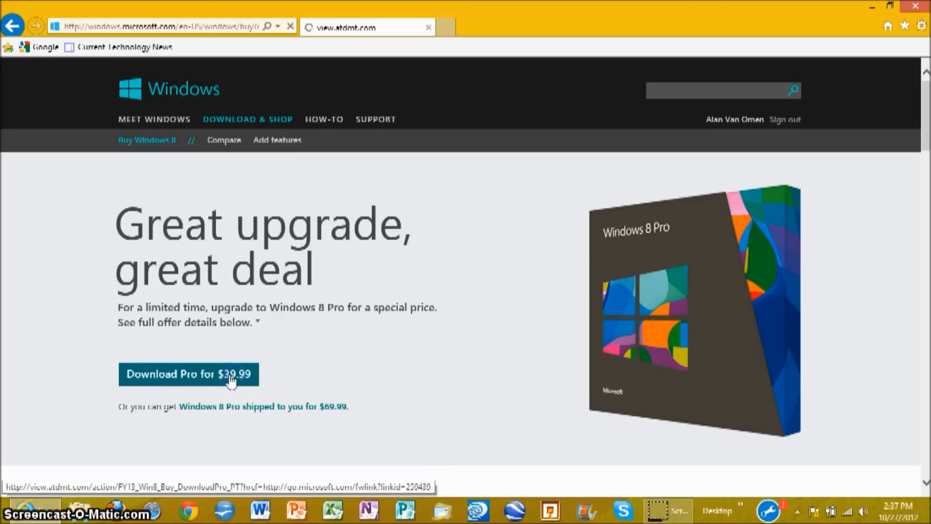
click(188, 373)
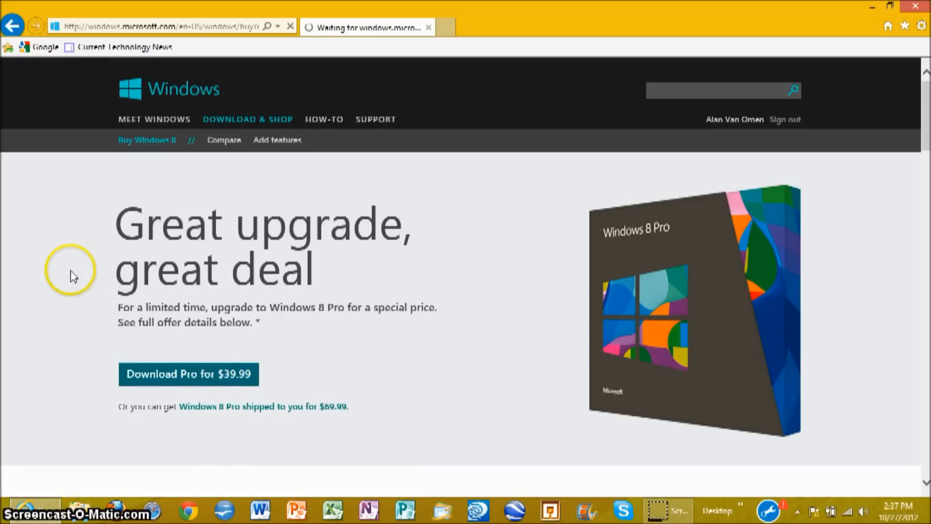
click(189, 374)
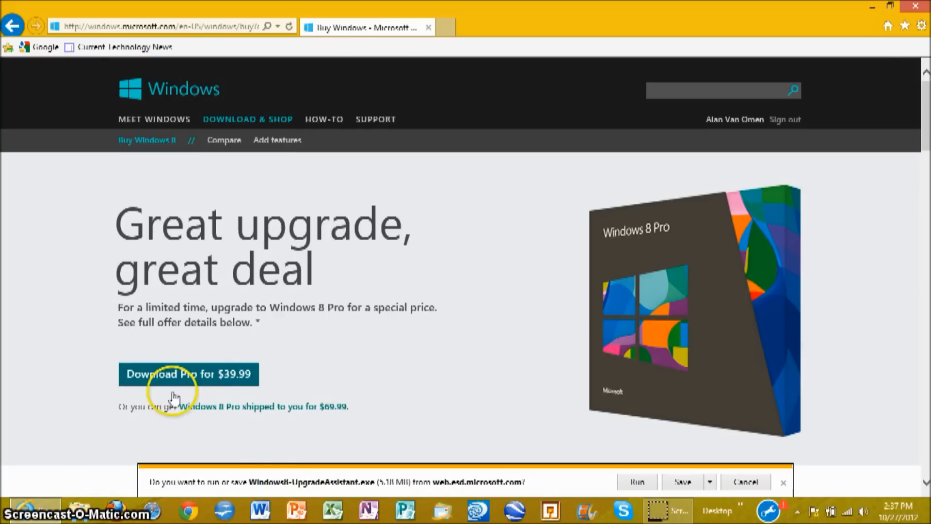
- Choose Run so Windows8-UpgradeAssistant.exe downloads and launches
click(636, 482)
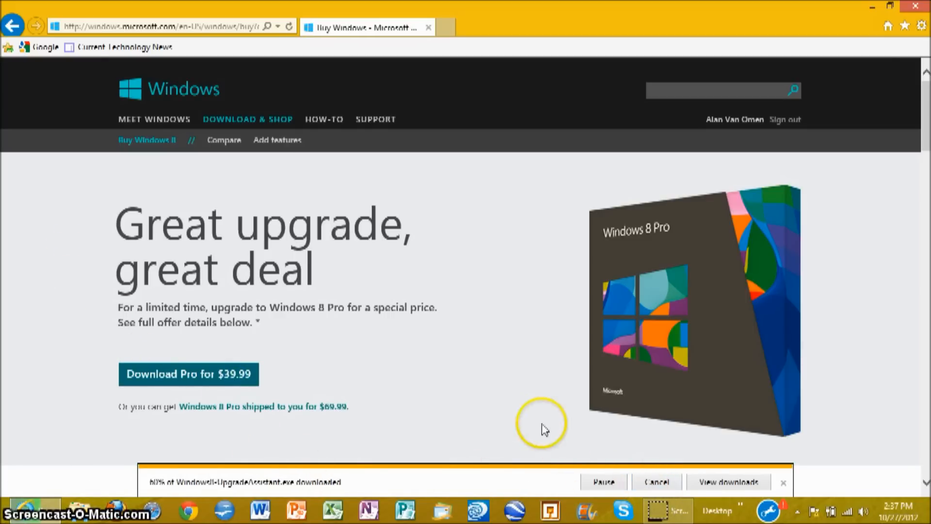
mouse_move(165, 487)
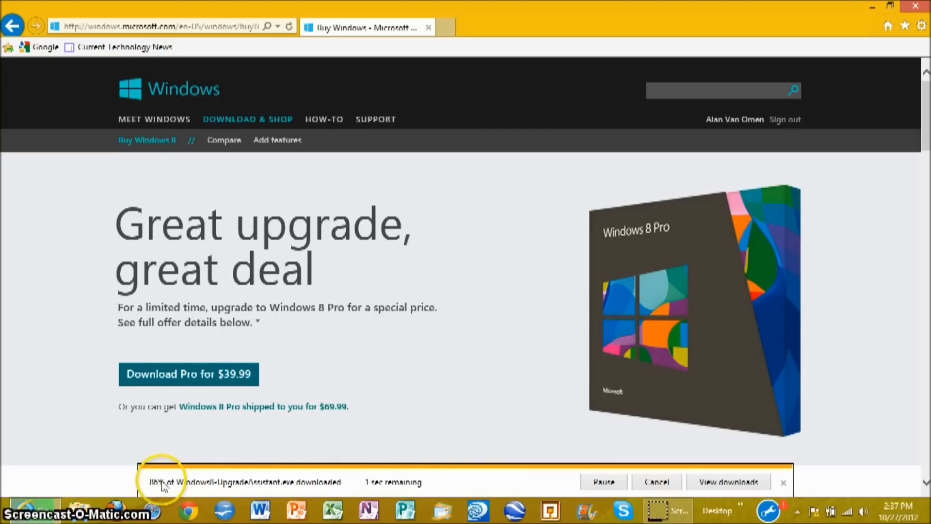
mouse_move(81, 396)
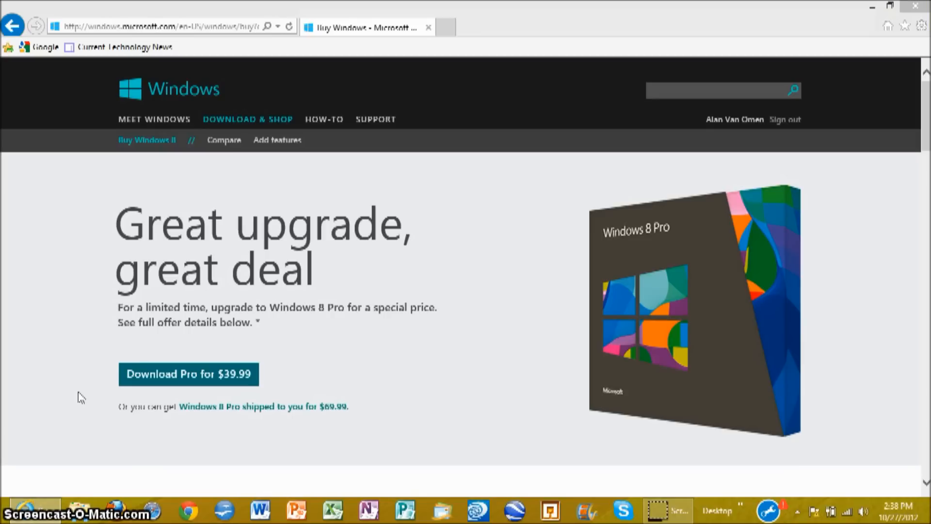
mouse_move(55, 493)
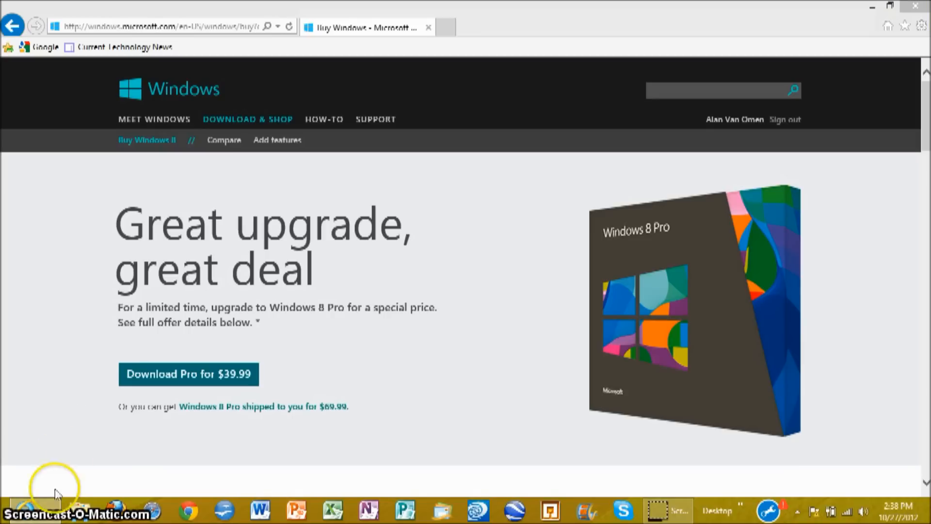
mouse_move(556, 283)
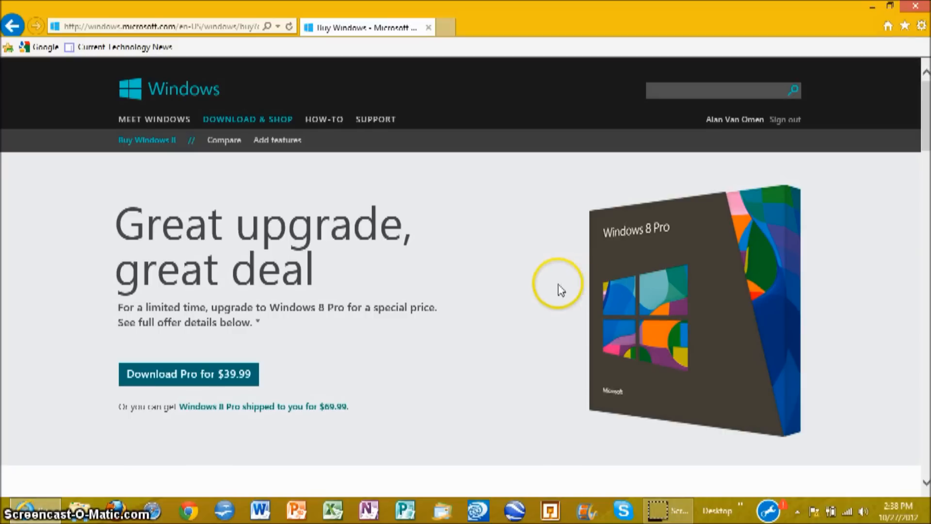
mouse_move(504, 266)
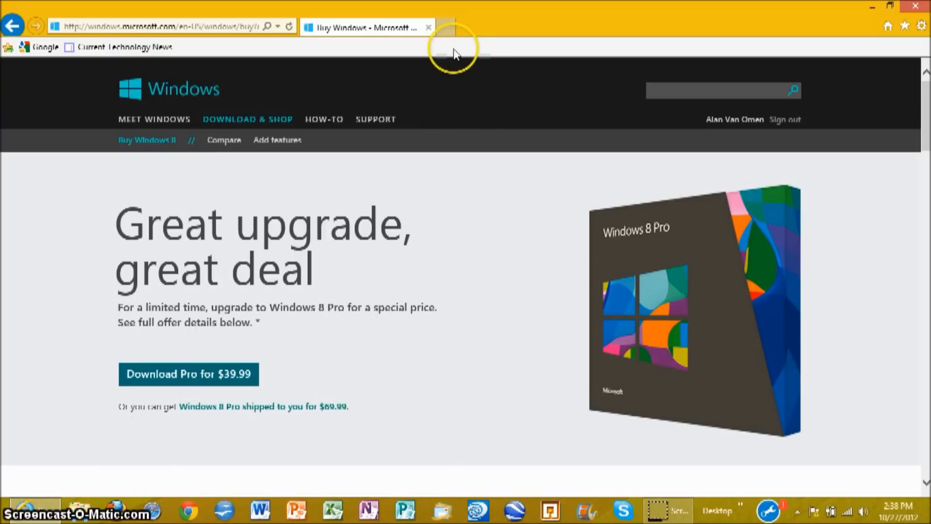
mouse_move(391, 340)
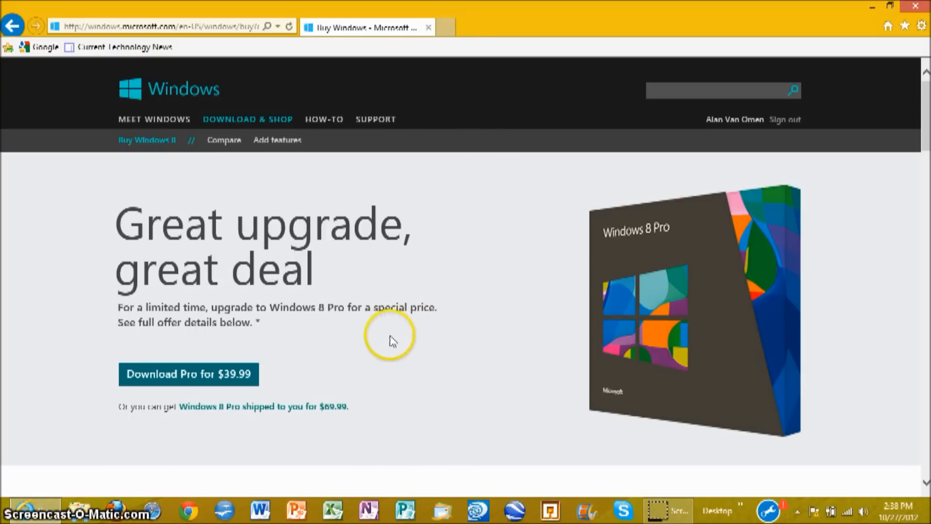
mouse_move(659, 498)
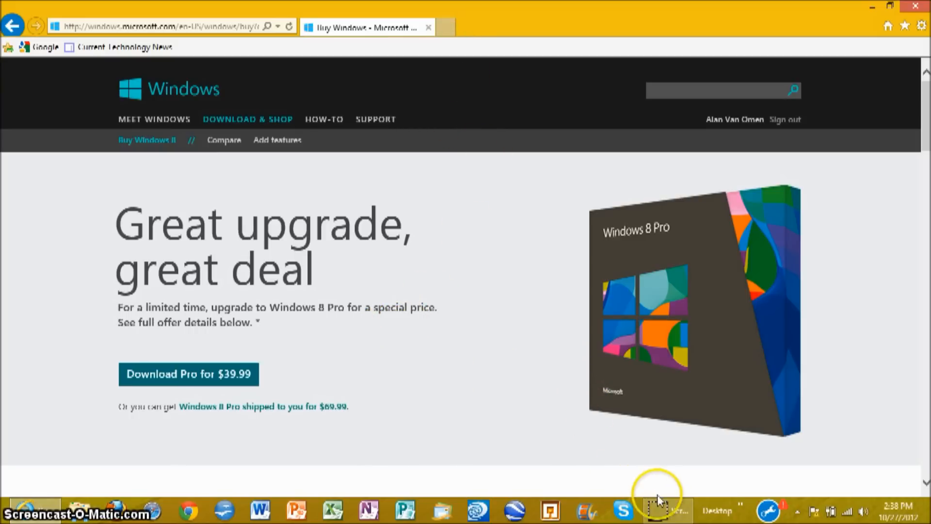